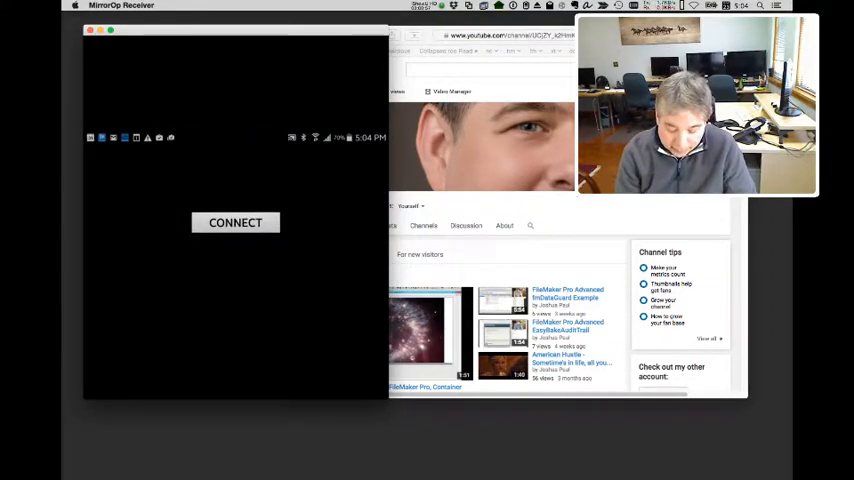
Step: Start mirroring the Android phone's home screen into the MirrorOp Receiver window
{"action": "left_click", "coordinate": [235, 222]}
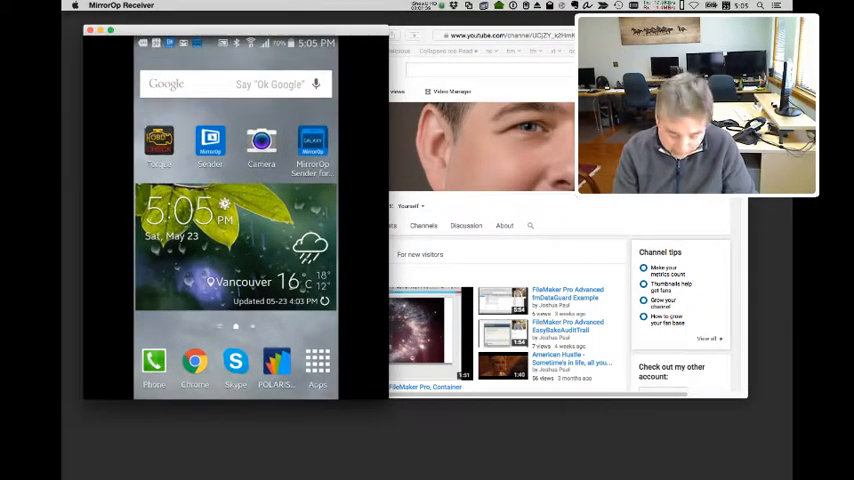
Step: Launch aFreeRDP and add a new manual connection to reach its empty settings form
{"action": "left_click", "coordinate": [317, 363]}
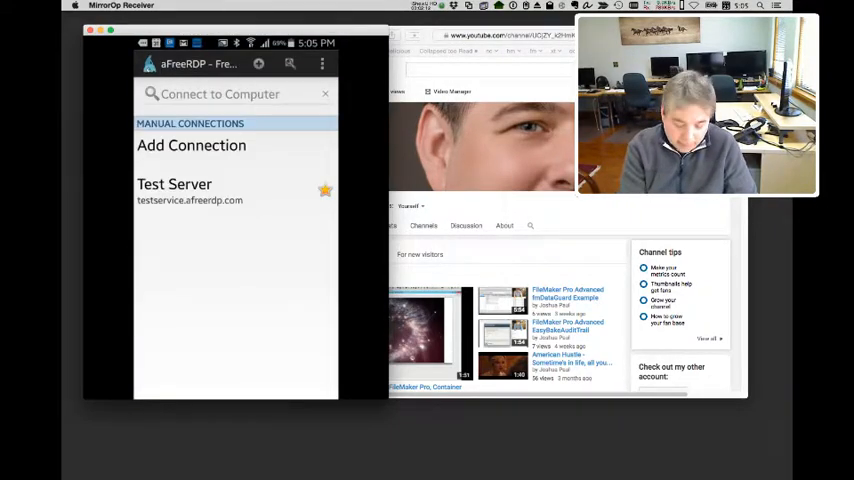
{"action": "left_click", "coordinate": [174, 184]}
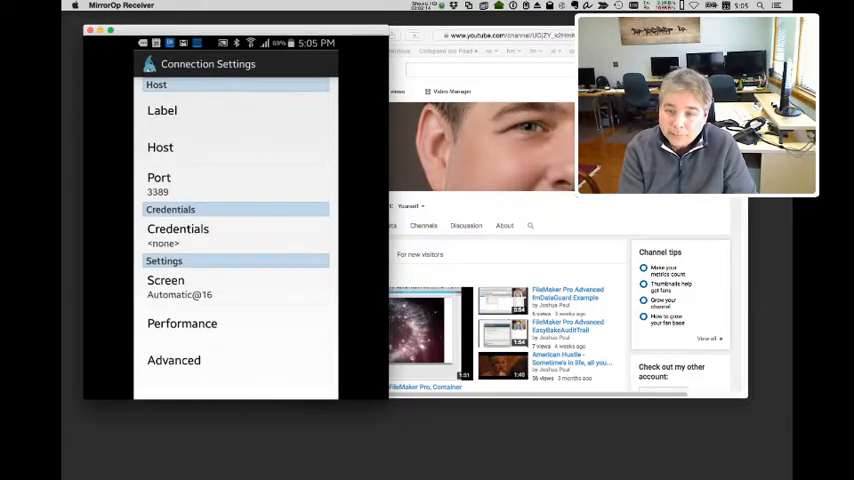